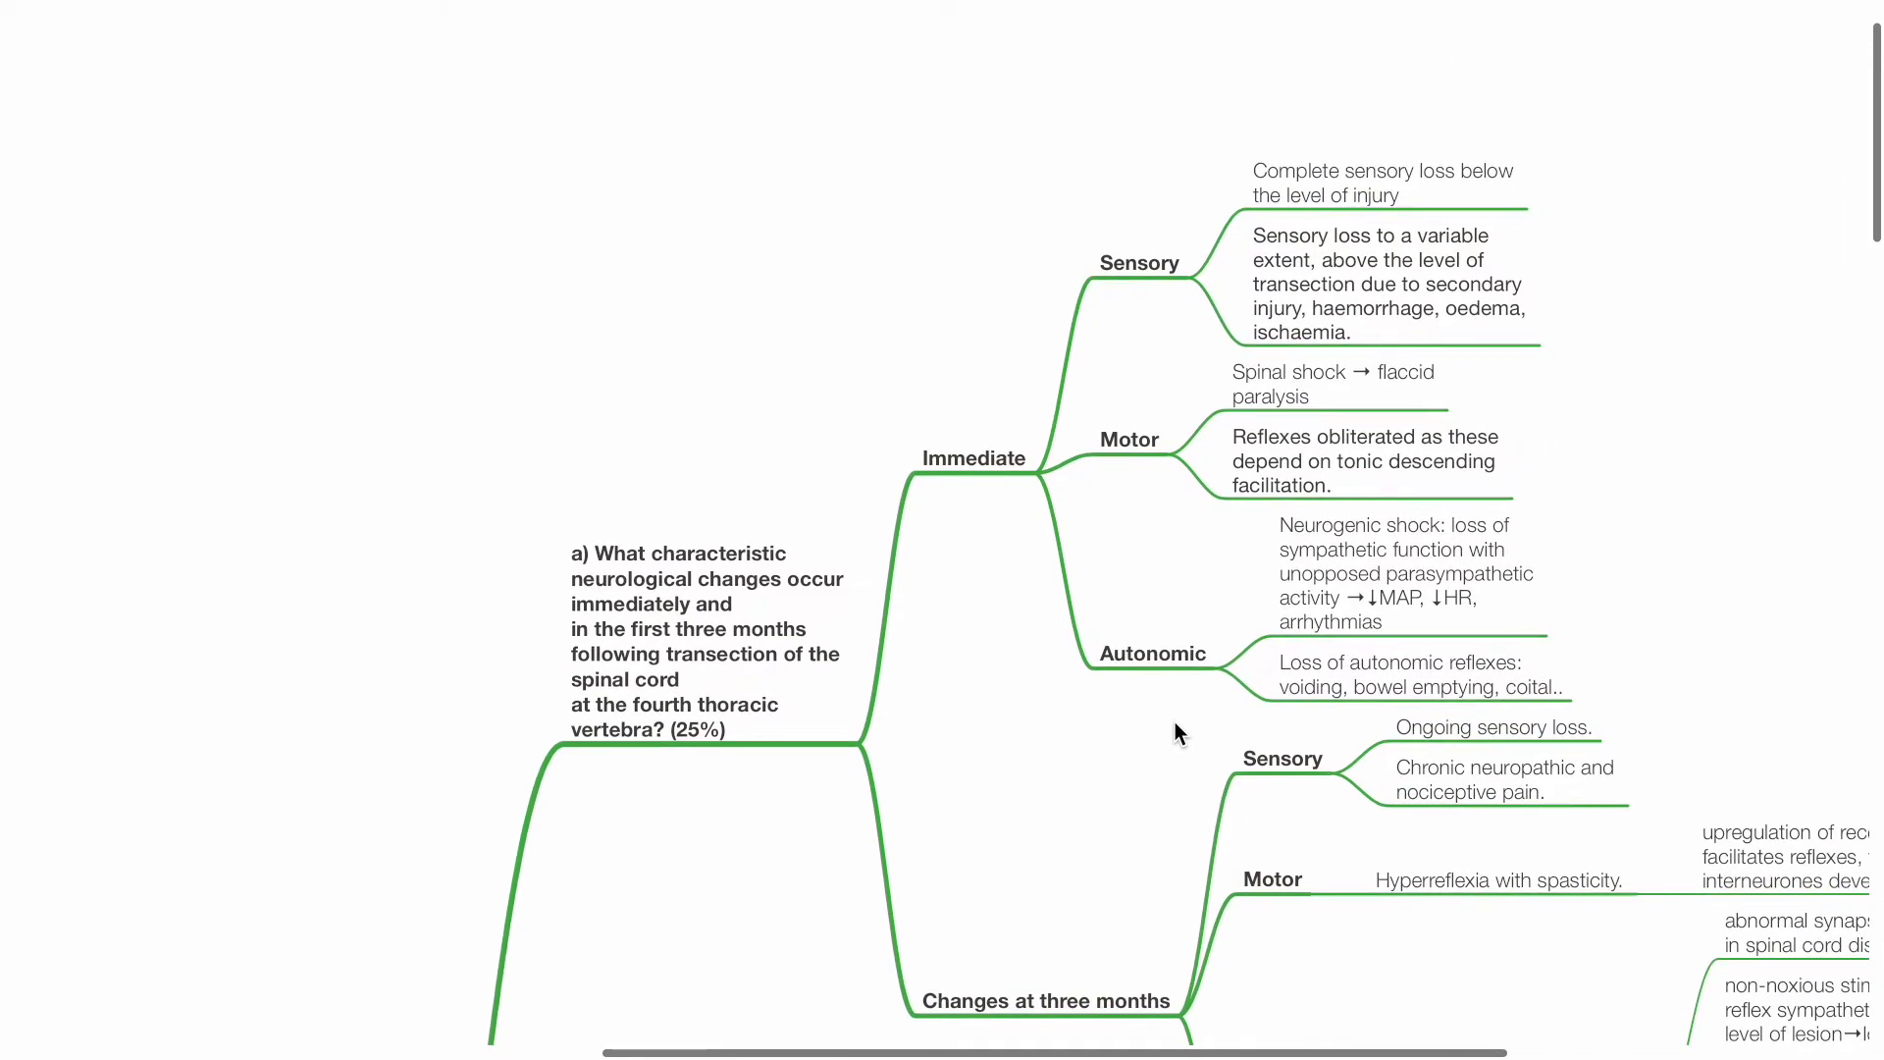
scroll(down, 3)
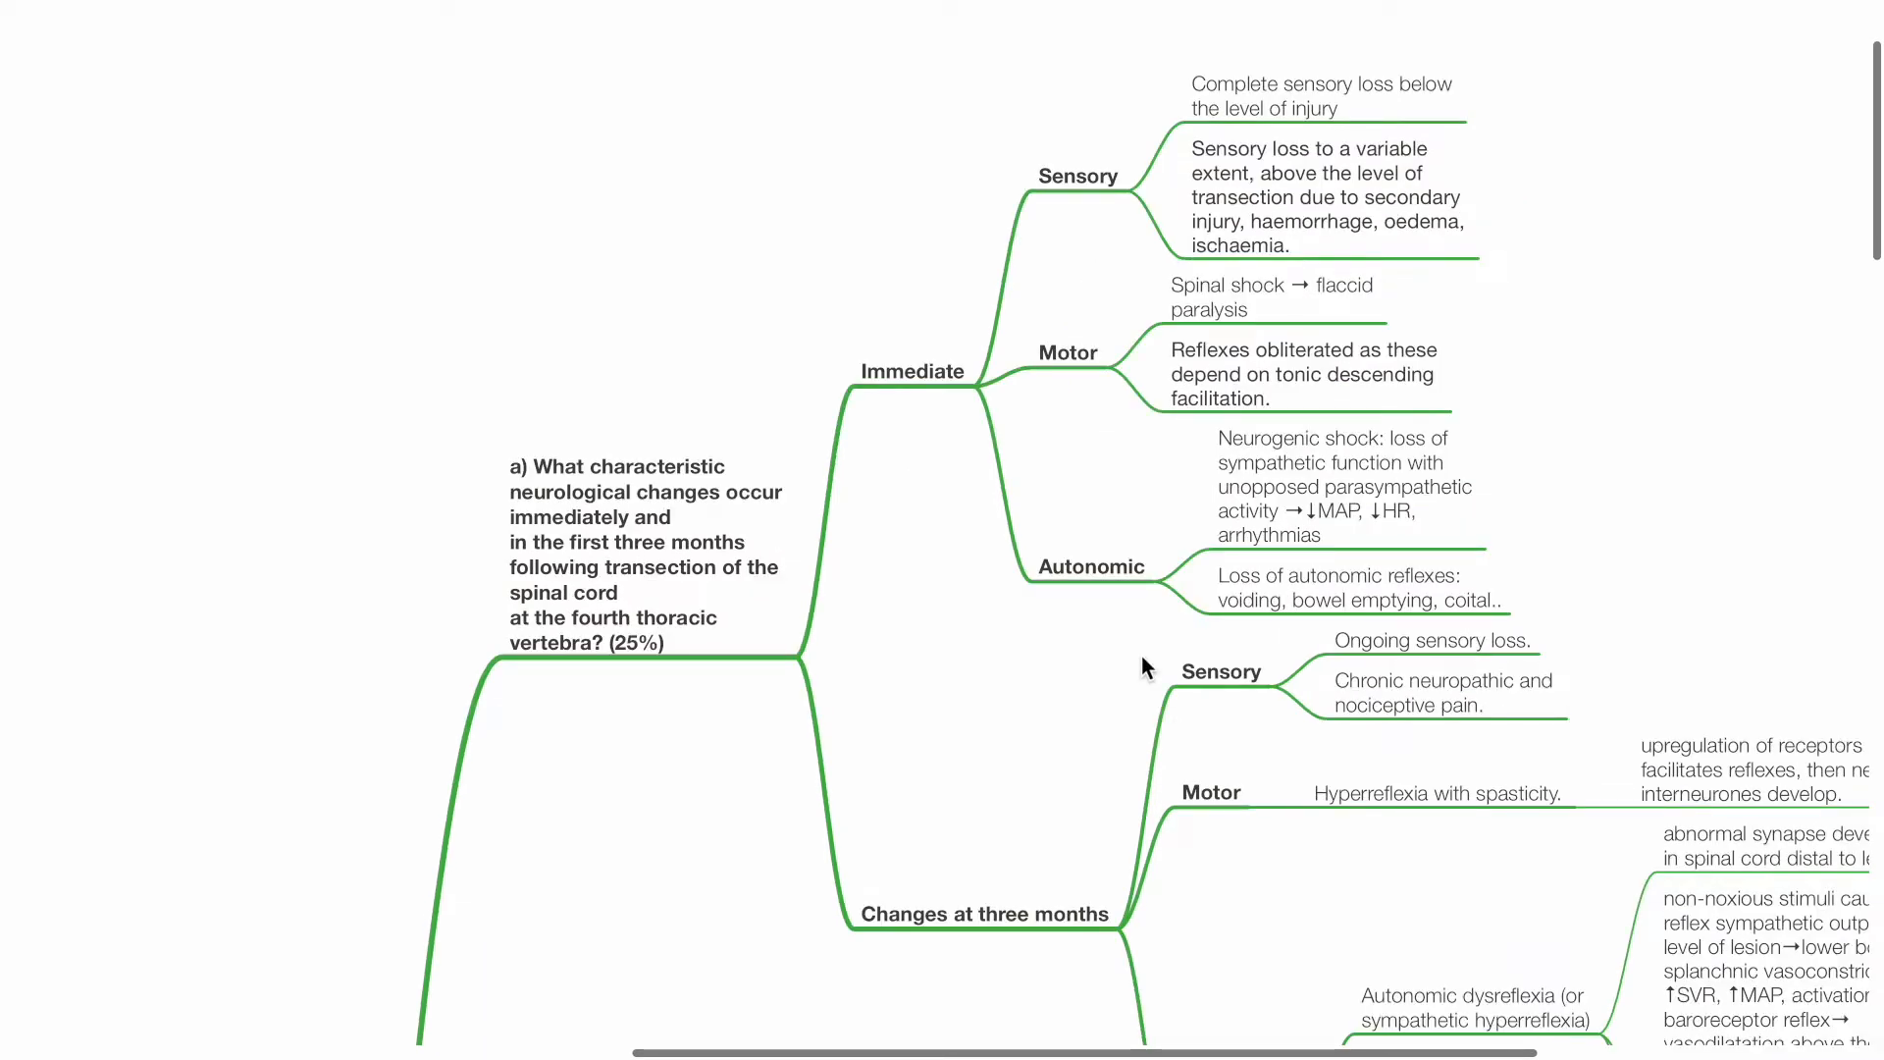
mouse_move(961, 505)
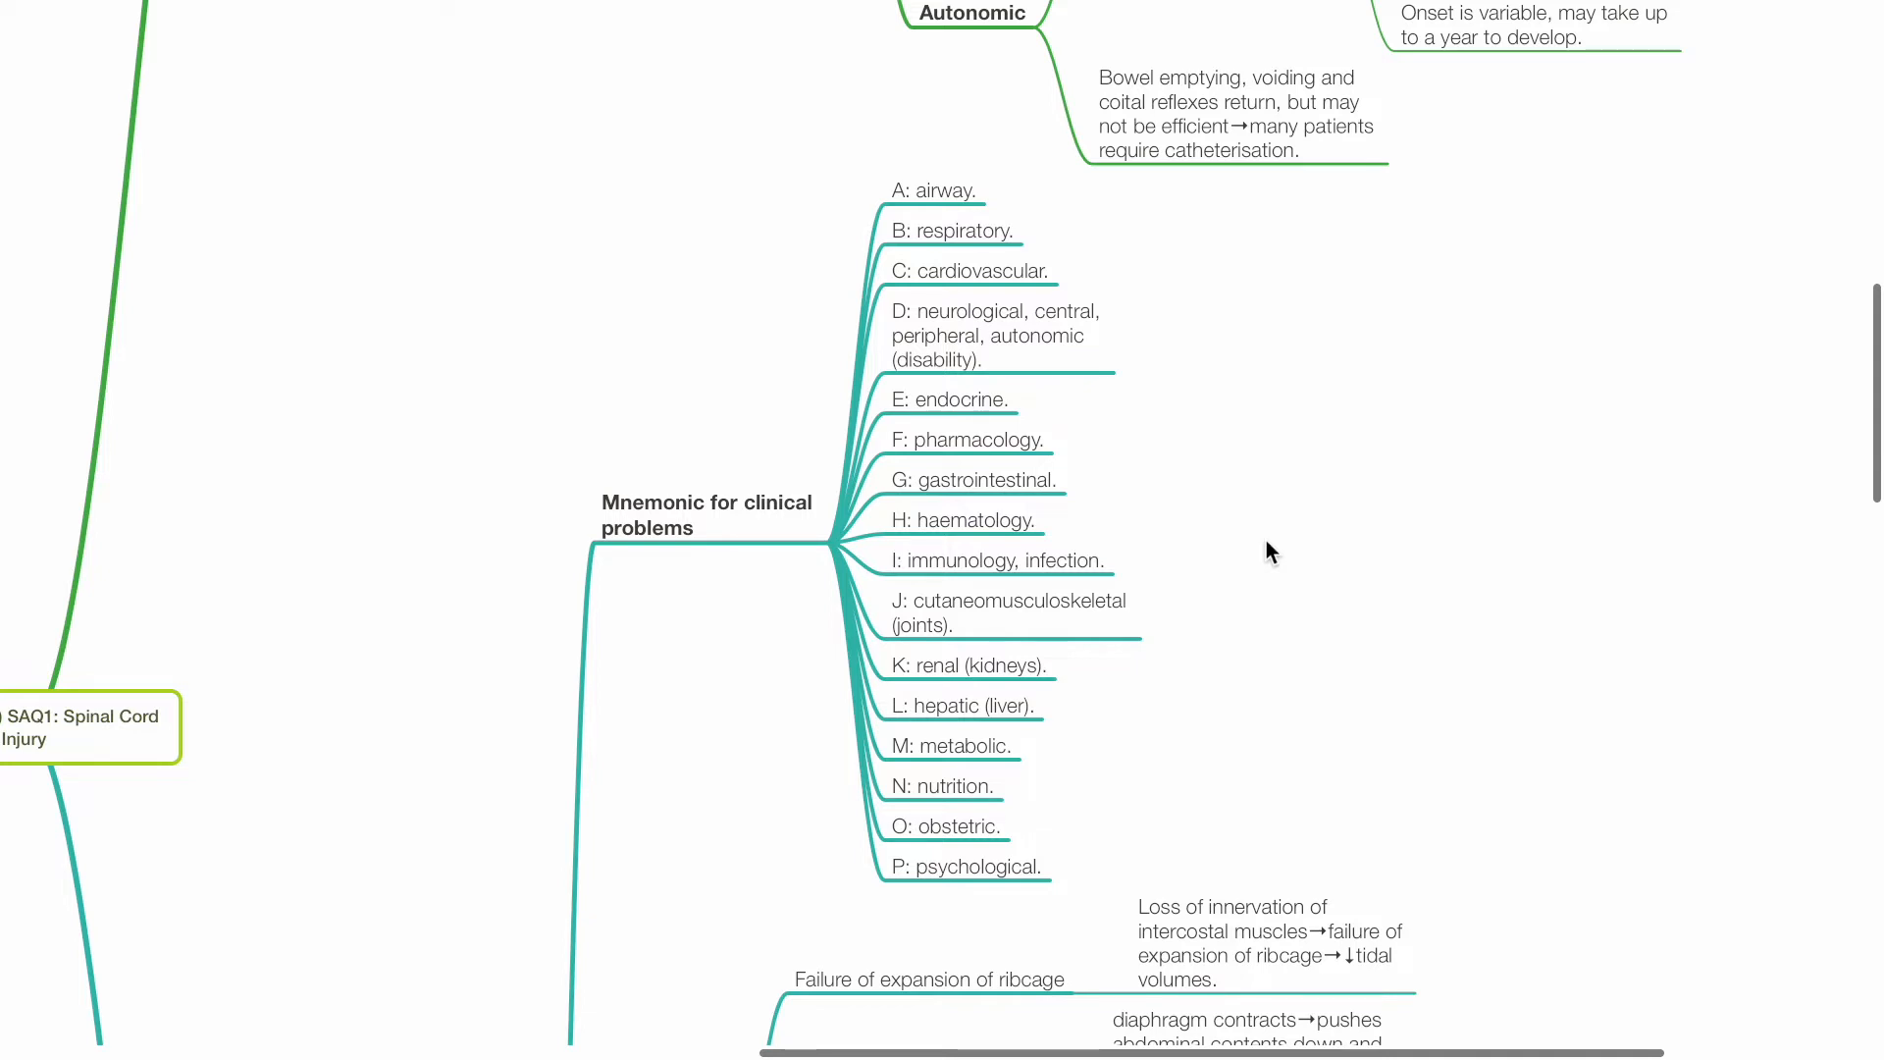
scroll(down, 3)
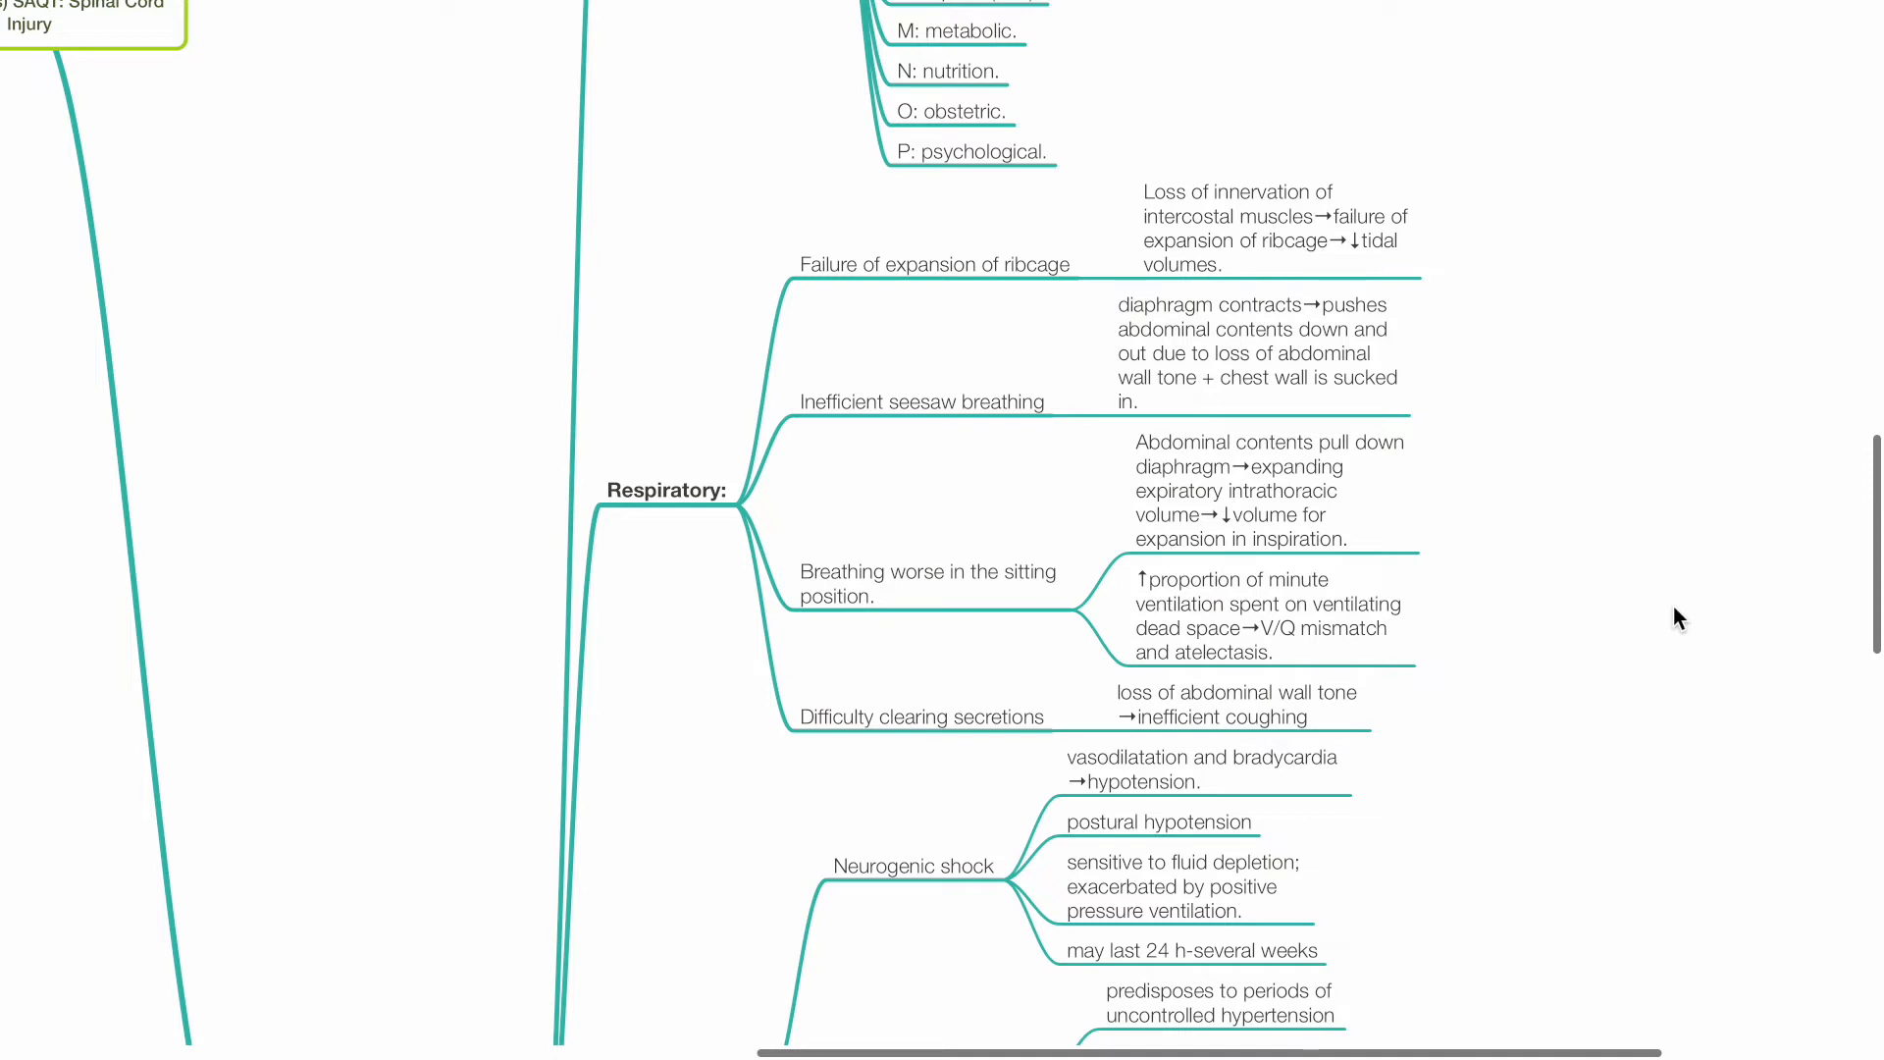
scroll(down, 3)
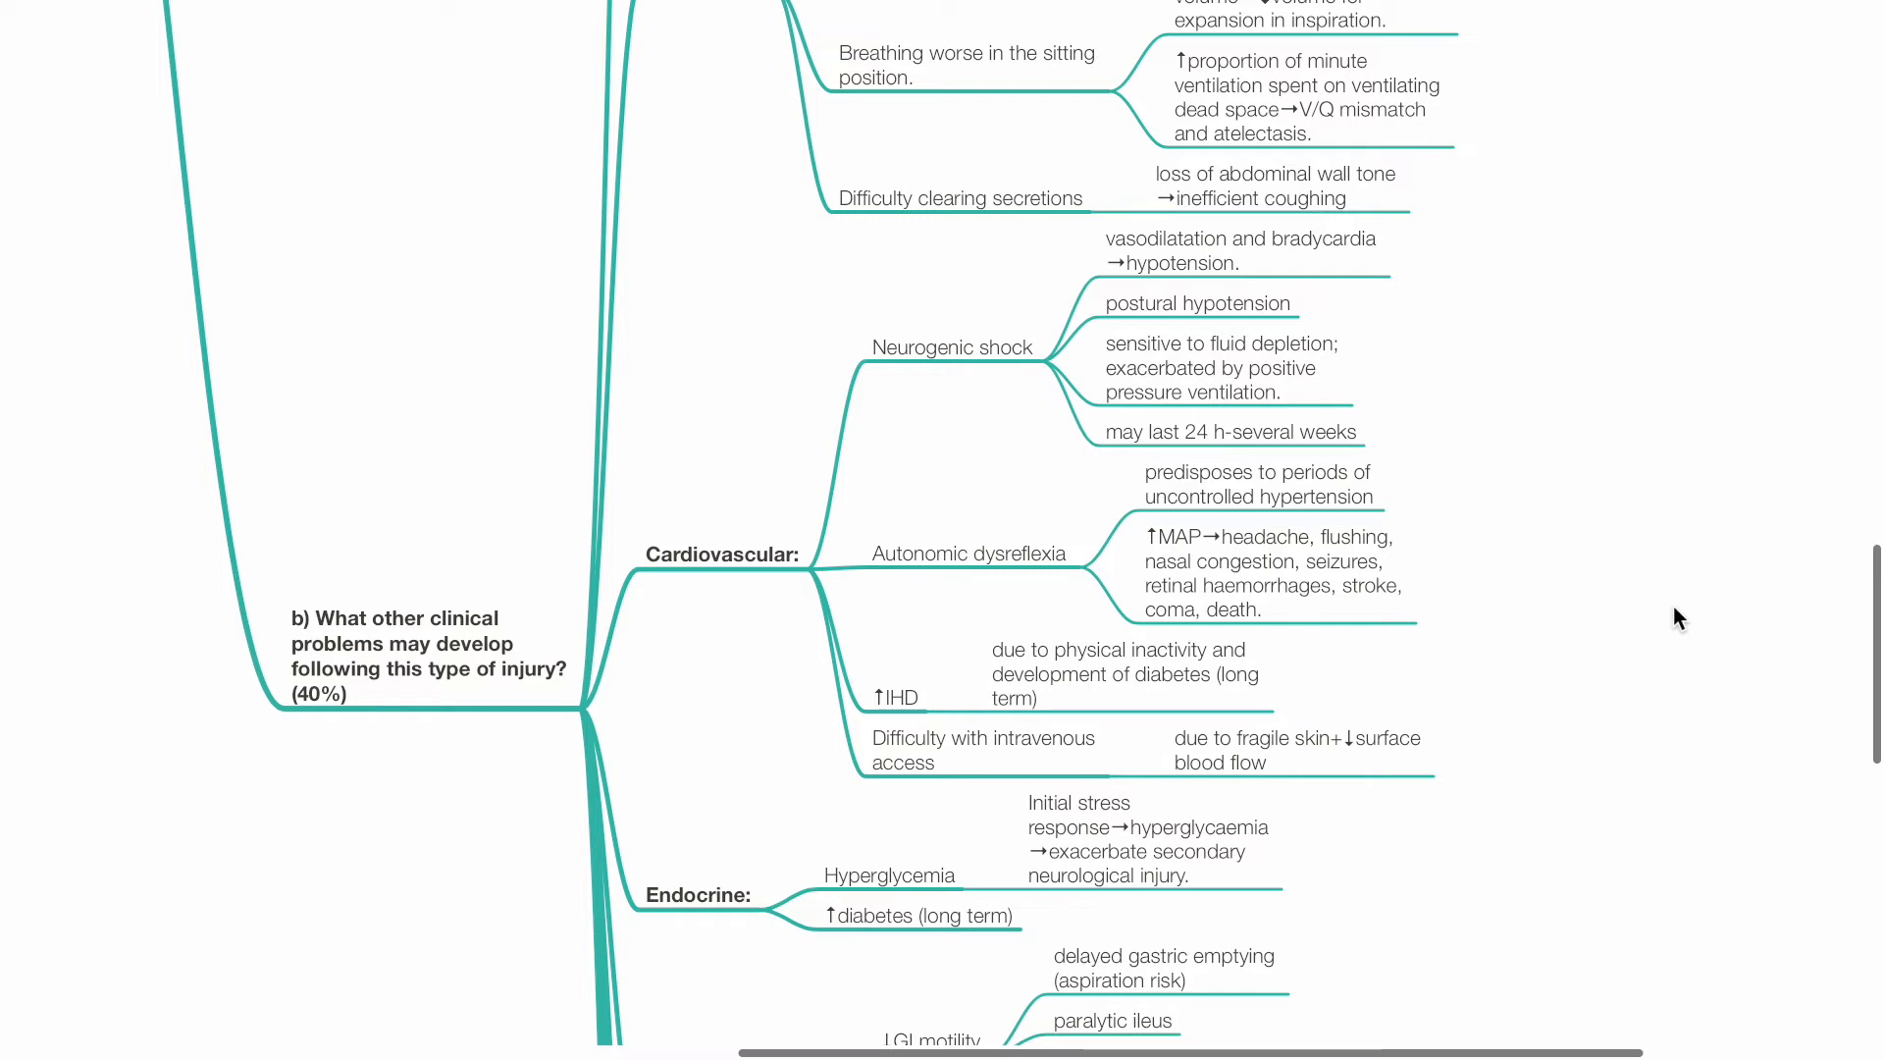
scroll(down, 3)
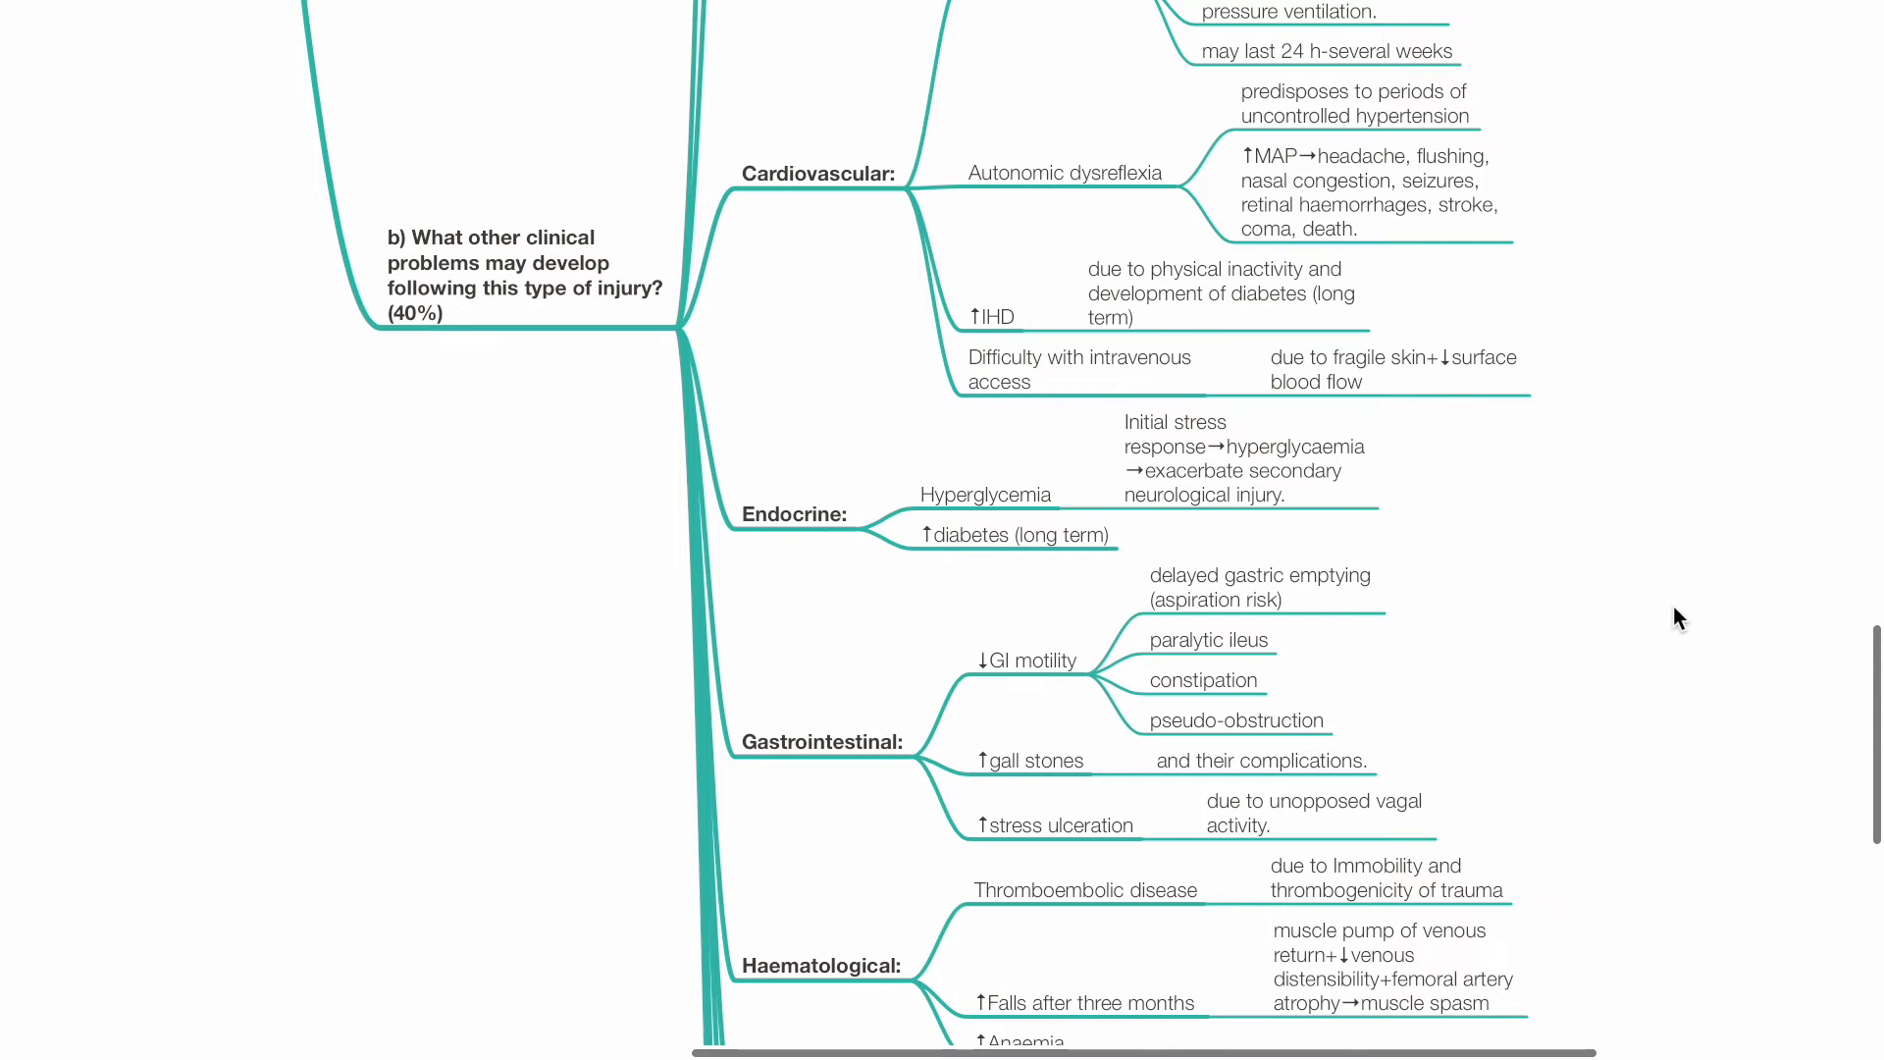
scroll(down, 3)
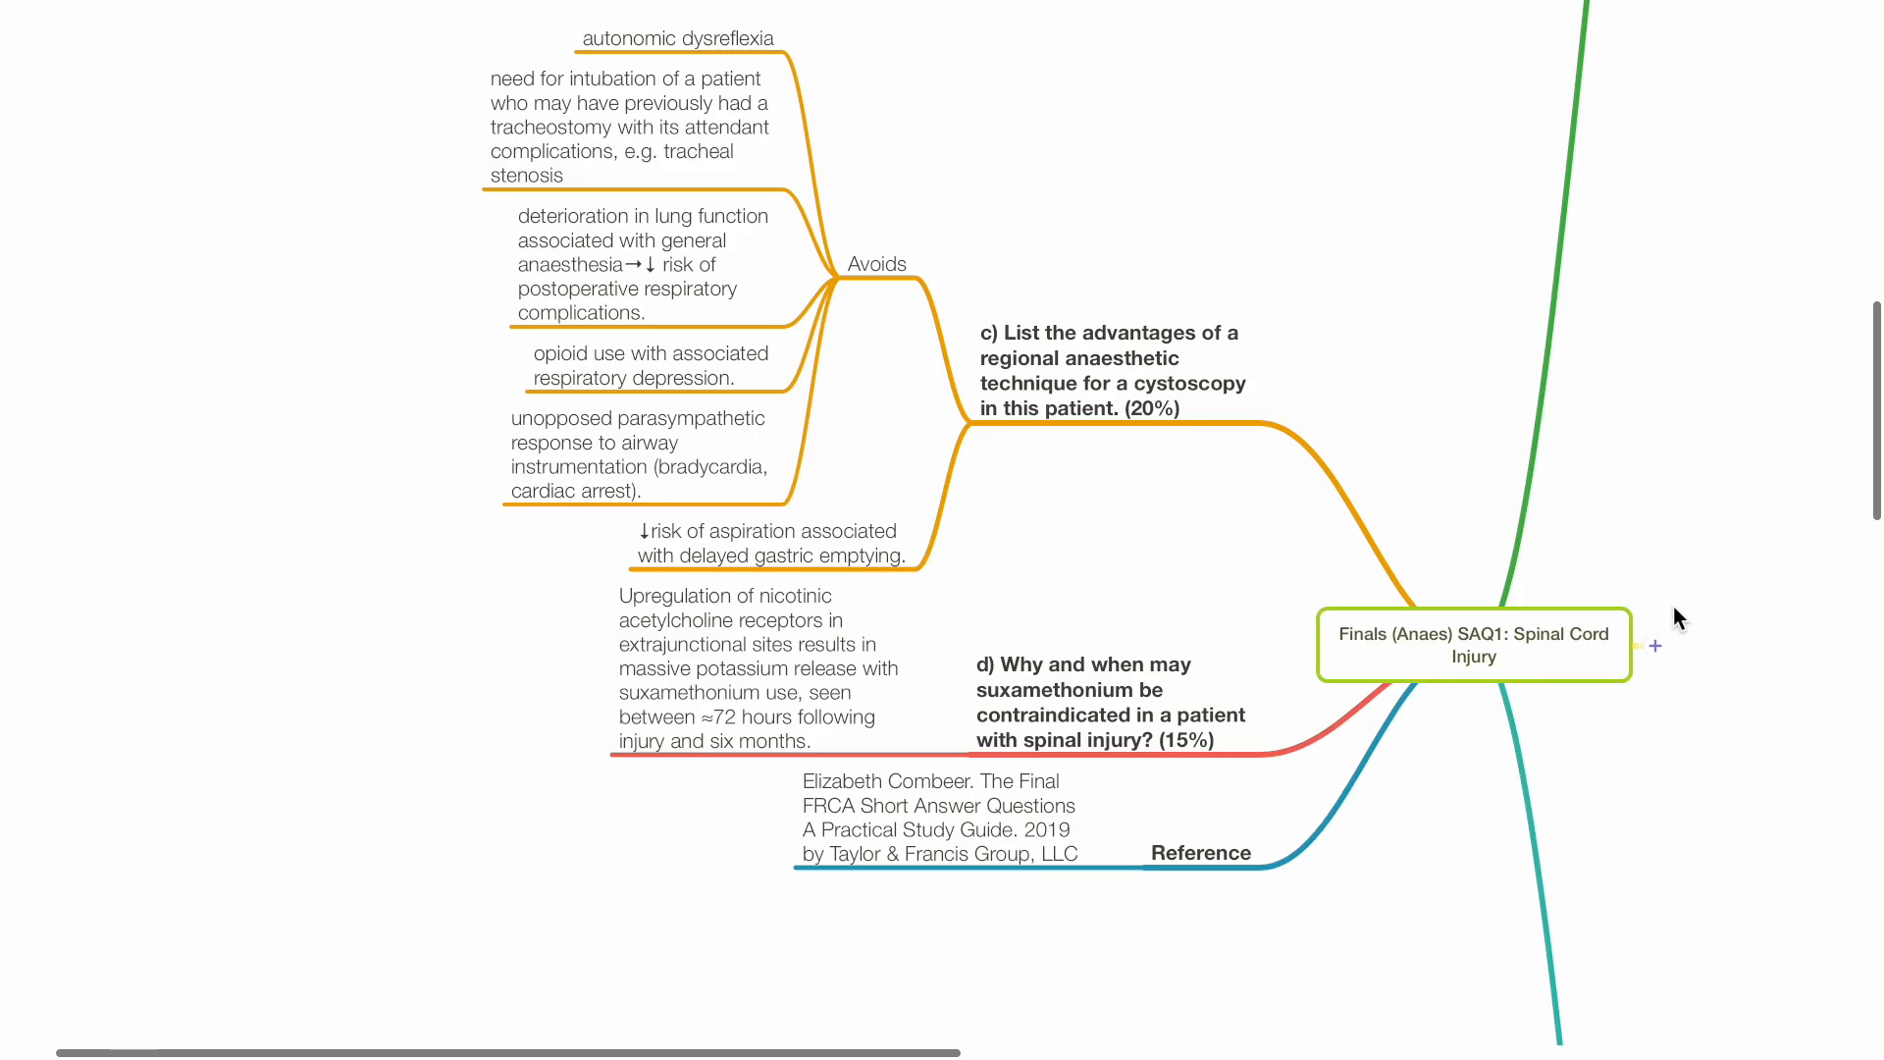
scroll(down, 3)
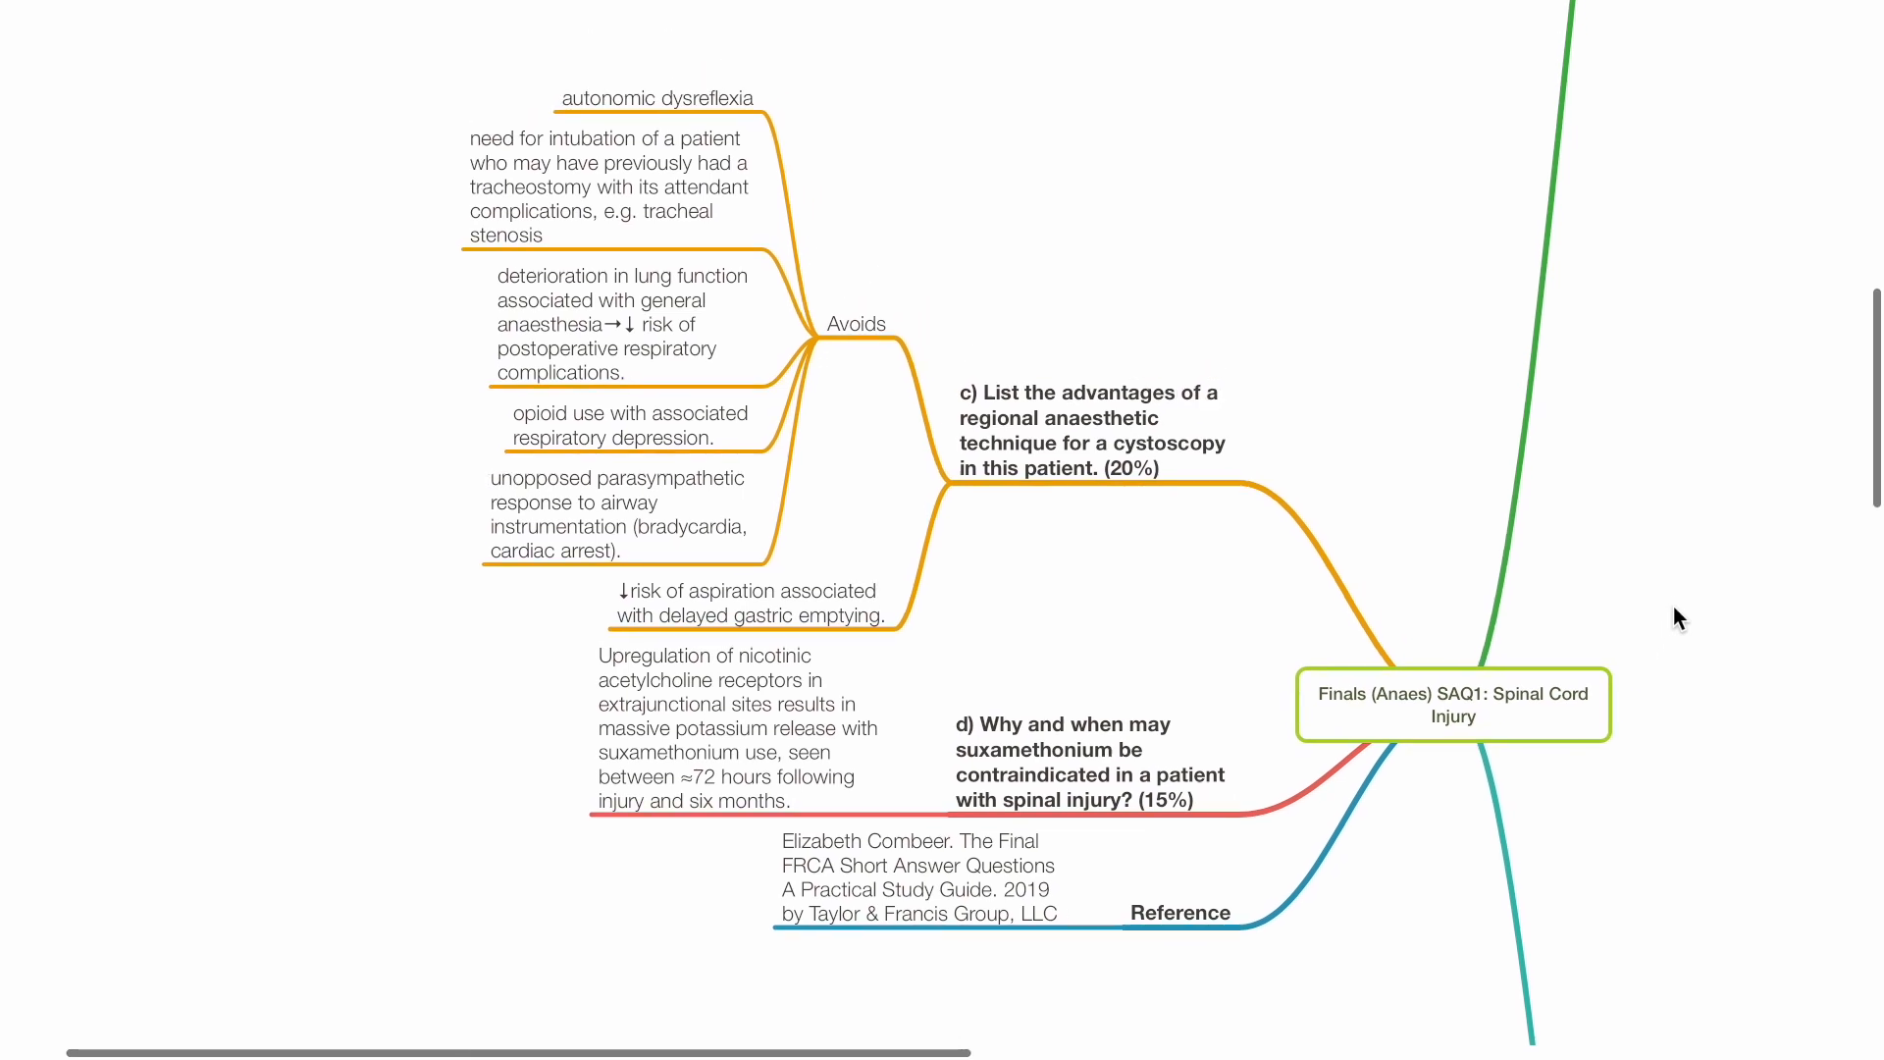